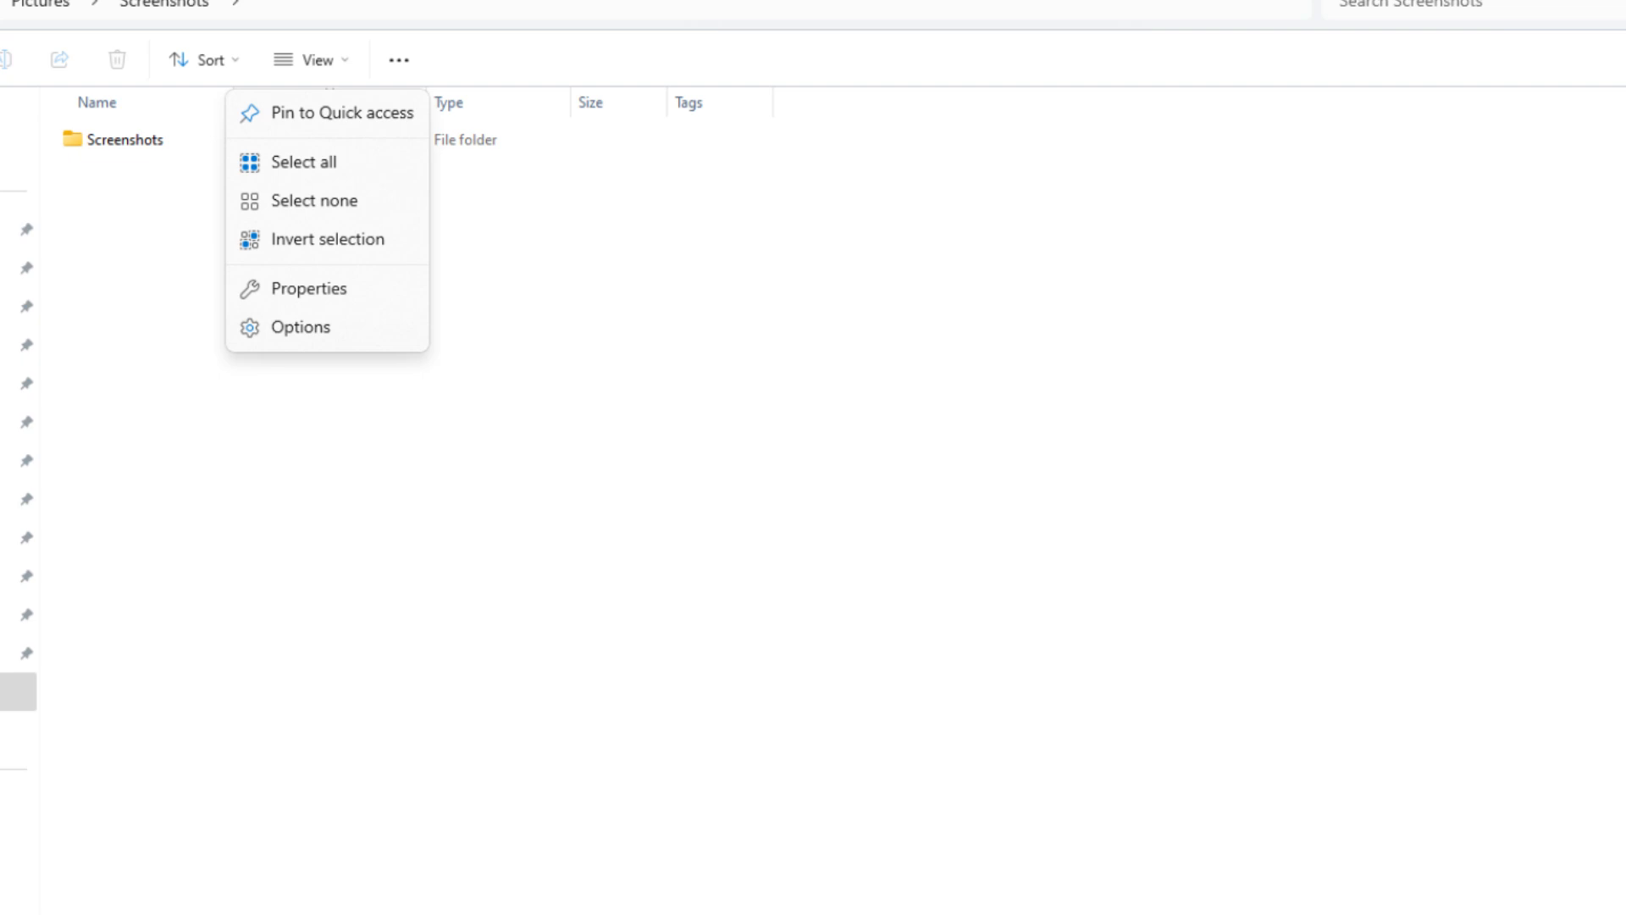
Bring up the Folder Options window from the toolbar's See more menu.
{"action": "left_click", "coordinate": [302, 327]}
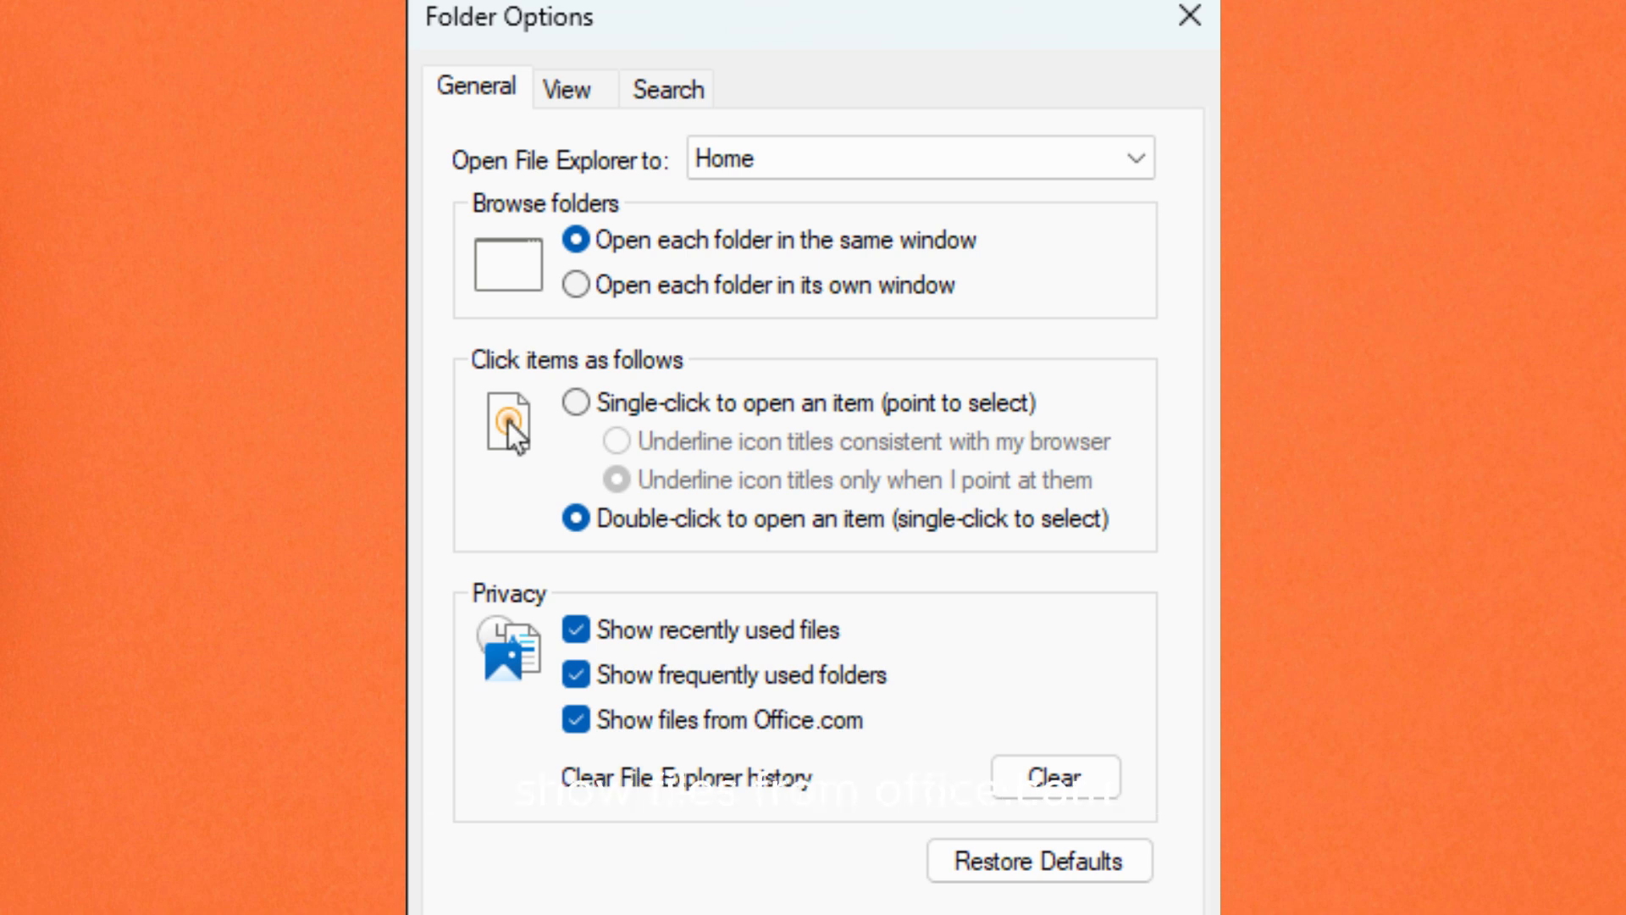
{"action": "mouse_move", "coordinate": [483, 752]}
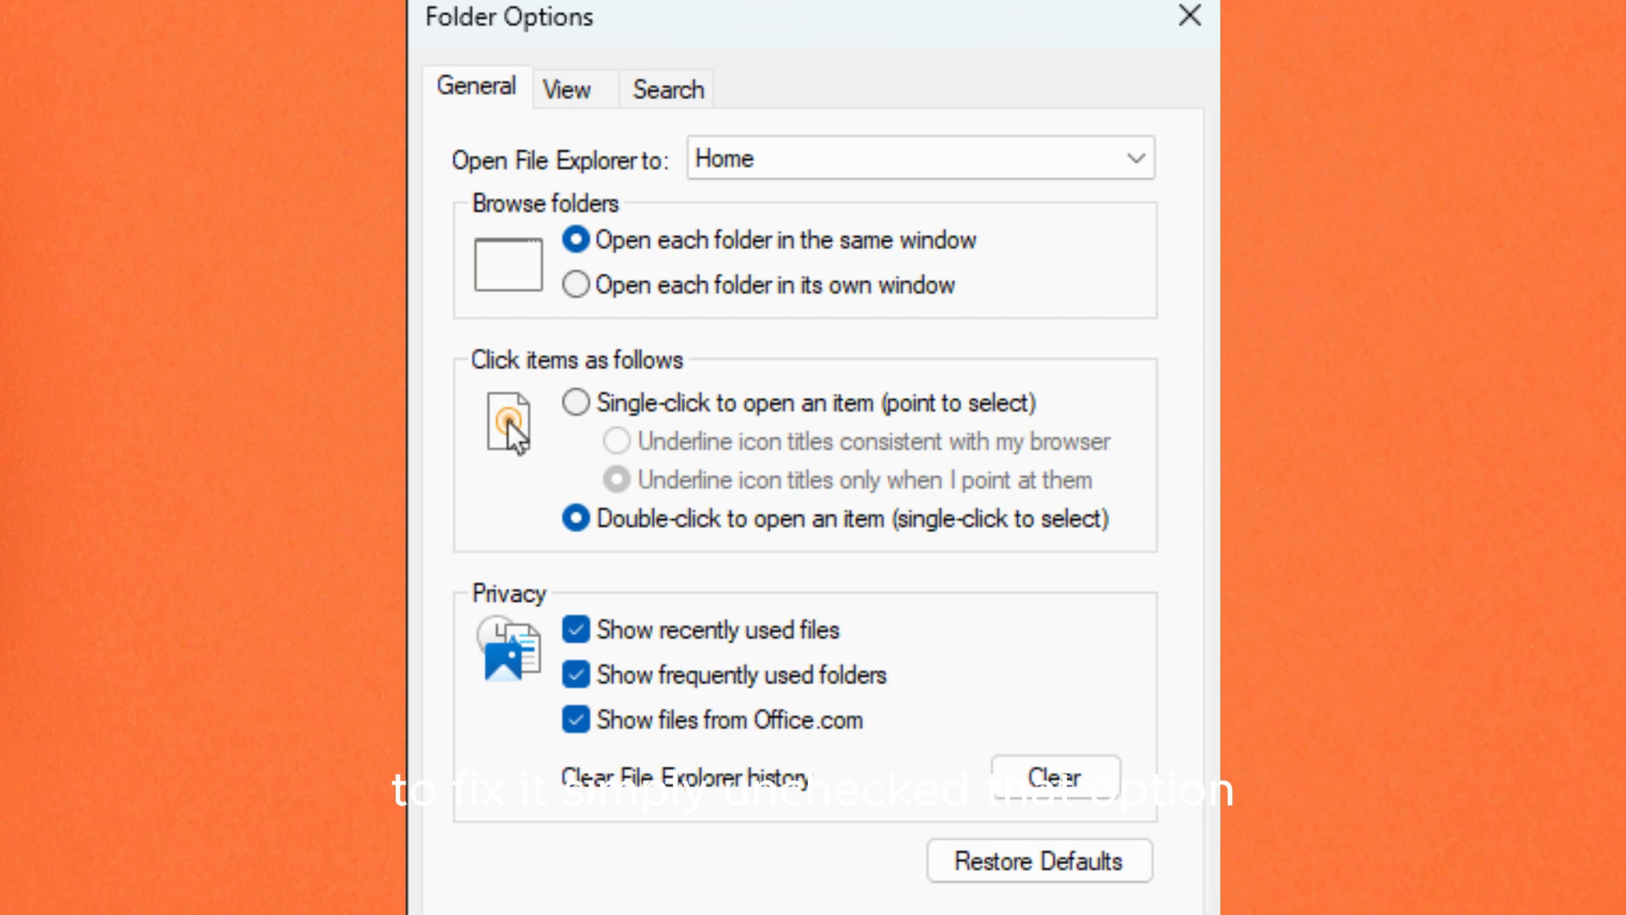
Uncheck 'Show files from Office.com' under Privacy on the General tab.
{"action": "left_click", "coordinate": [575, 721]}
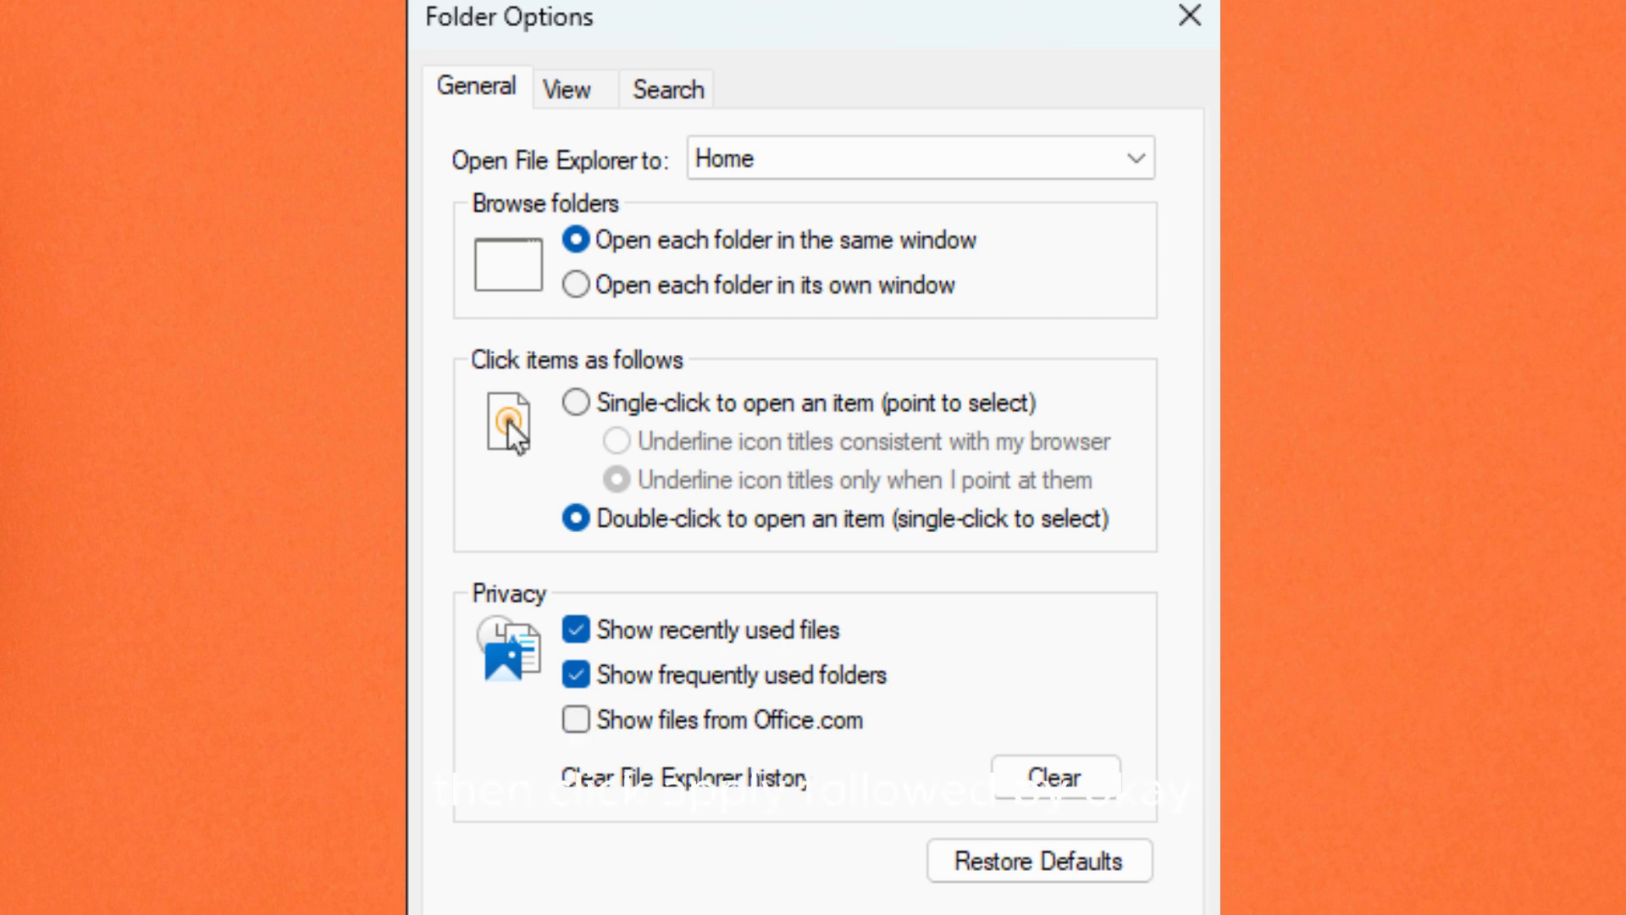